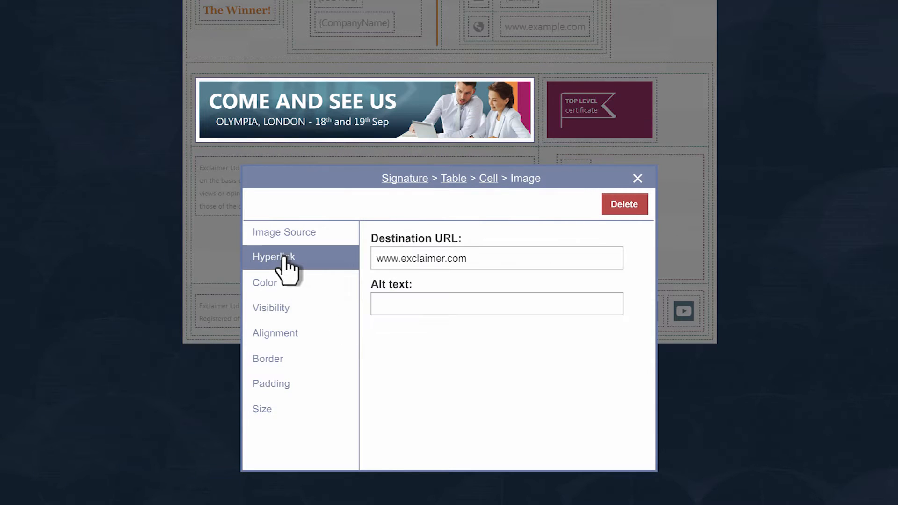
Set the logo's hyperlink and lay out the EPS logo, name fields and COME AND SEE US banner
click(636, 178)
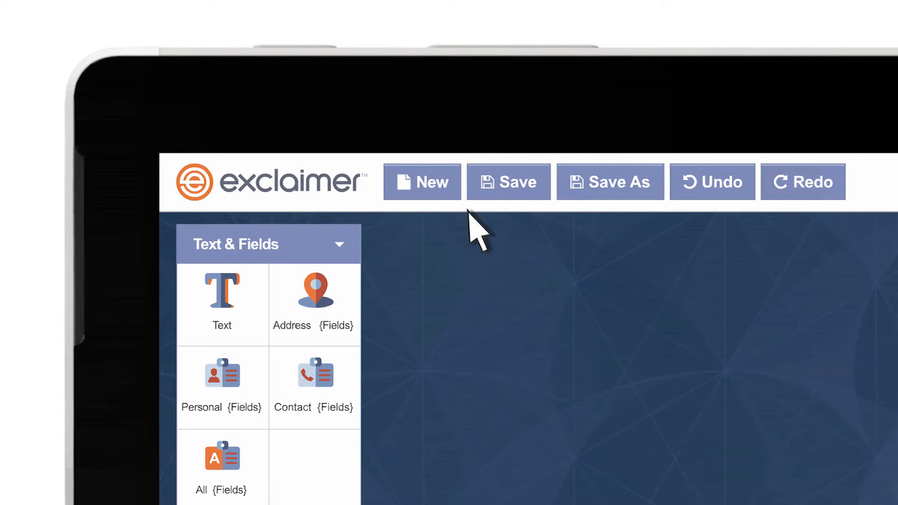
click(422, 182)
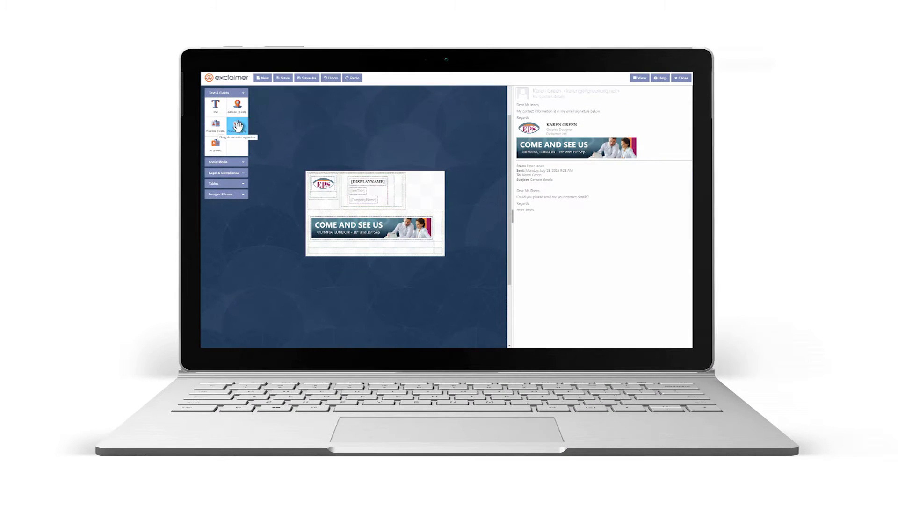
Add a contact block, removing the Fax and Mobile rows to keep telephone, email and web
click(237, 126)
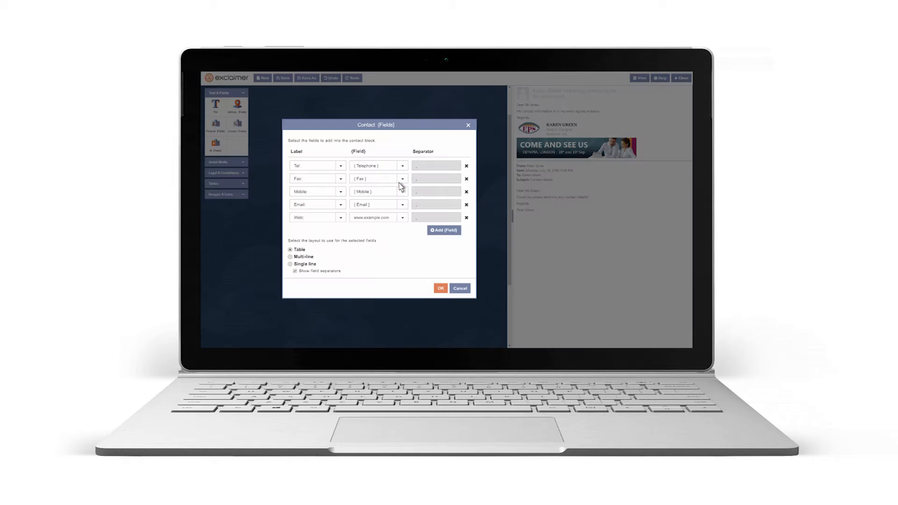
click(466, 178)
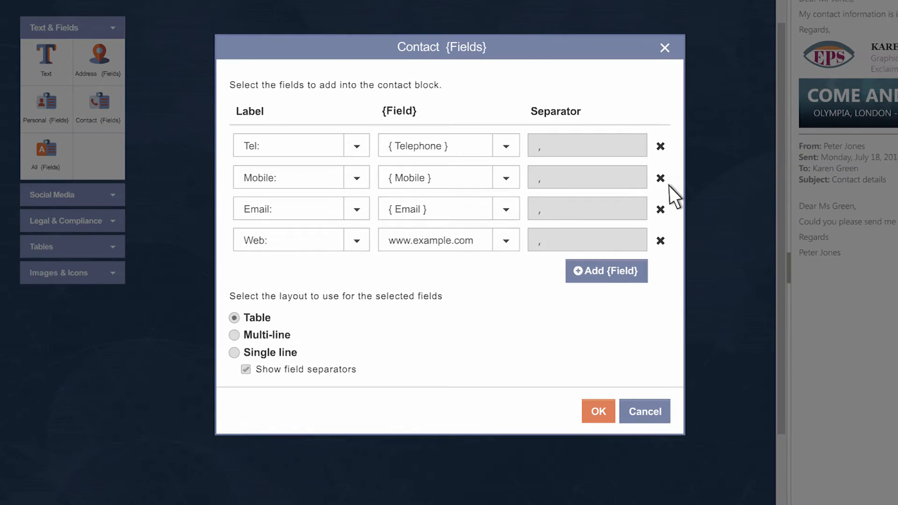
click(660, 178)
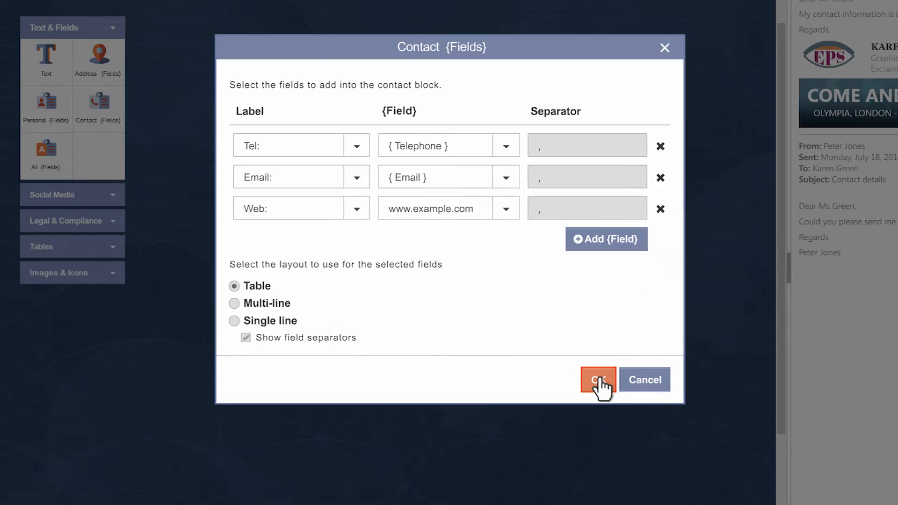
click(597, 379)
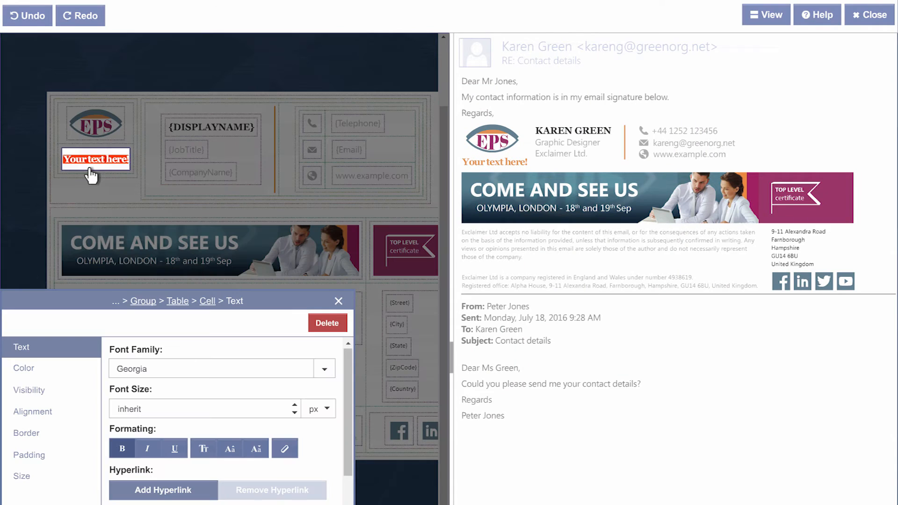
Caption the logo with 'The Winner!' in Georgia
text(The Winner!)
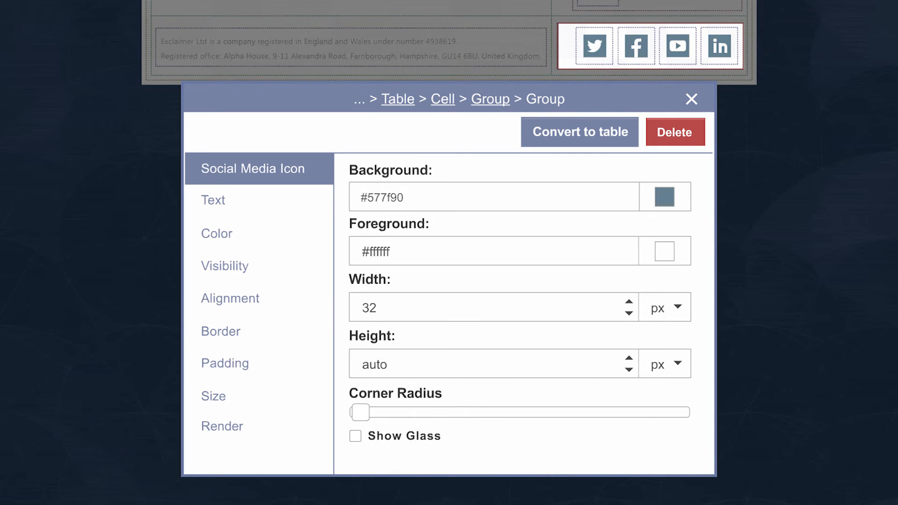
Close the Social Media Icon group settings to show the full signature preview
click(691, 99)
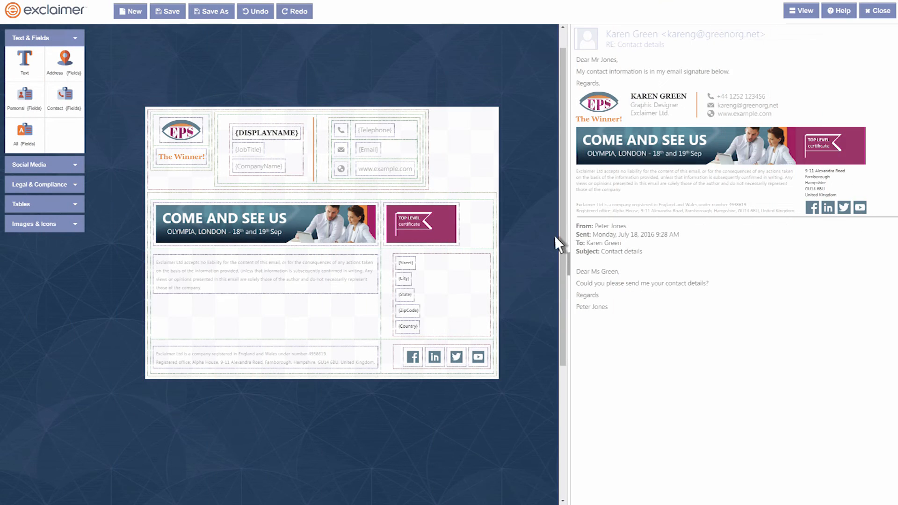